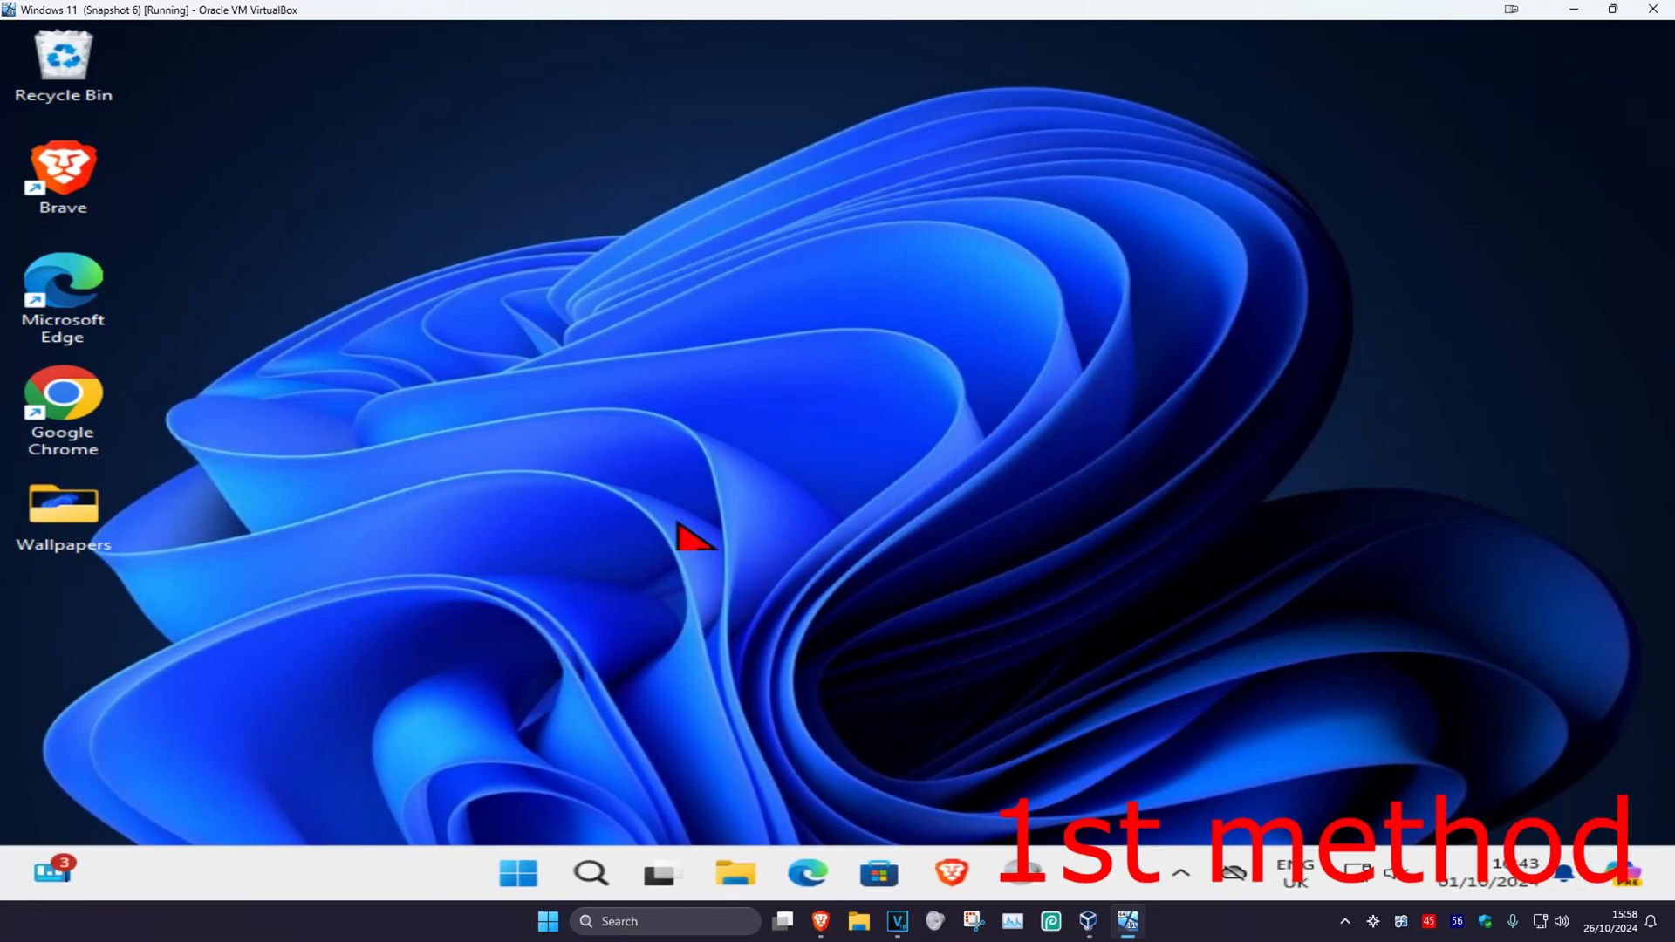
- Sync the Windows clock with the time server from the Date & time settings, keeping automatic time on
{"action": "type", "text": "date and"}
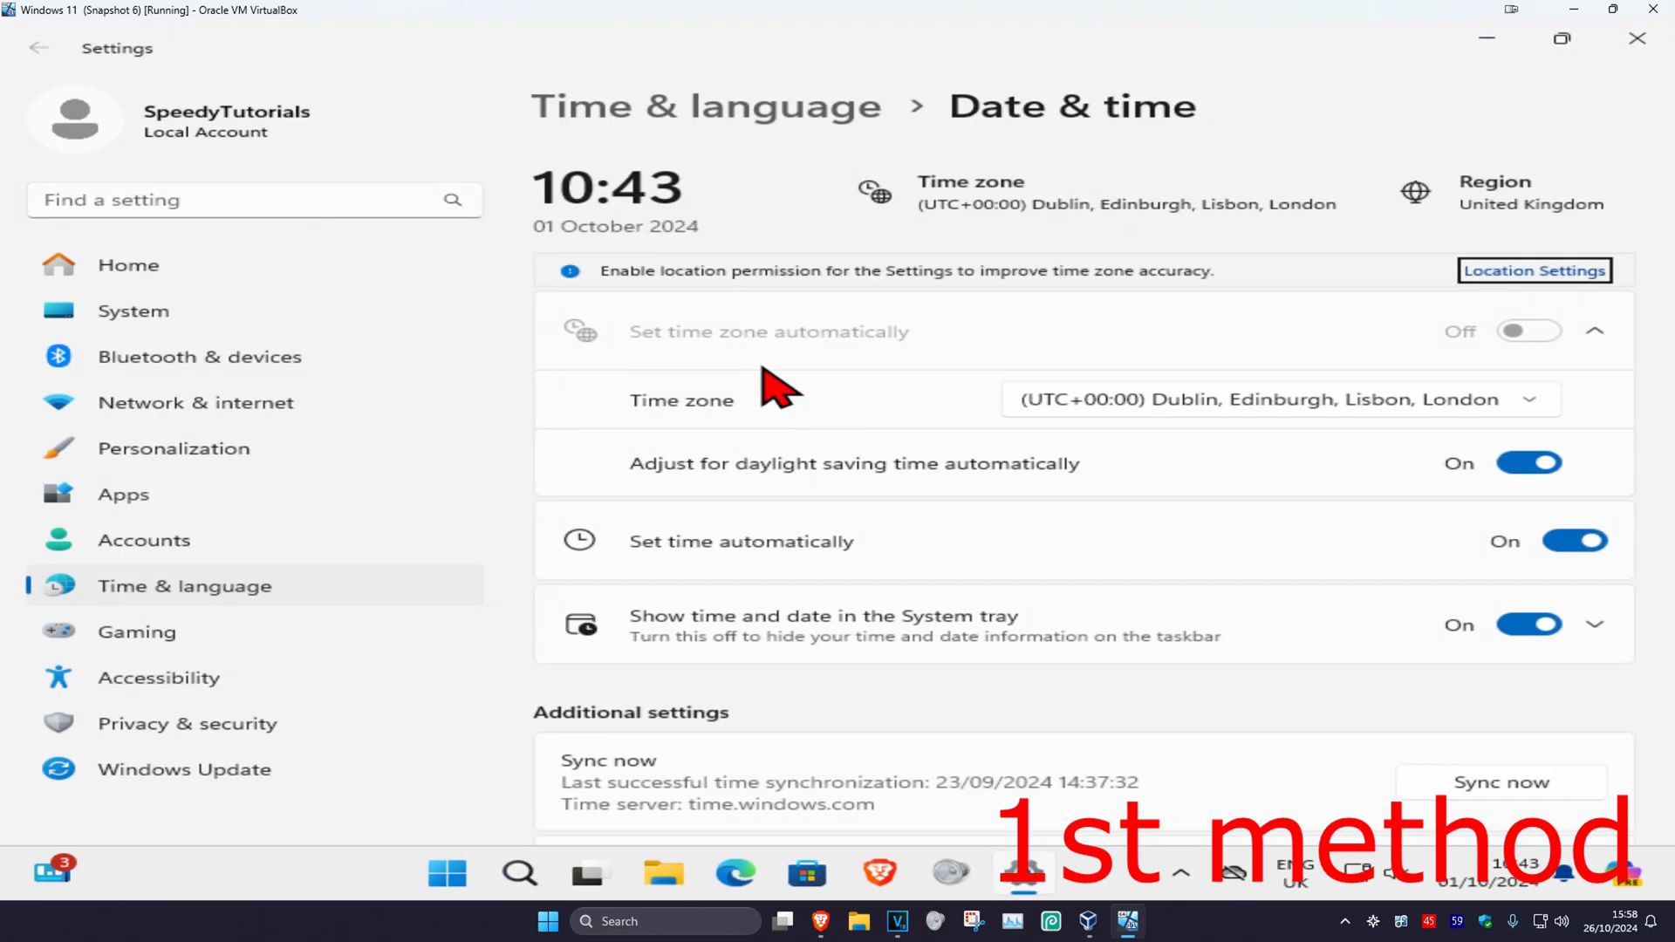
{"action": "mouse_move", "coordinate": [806, 535]}
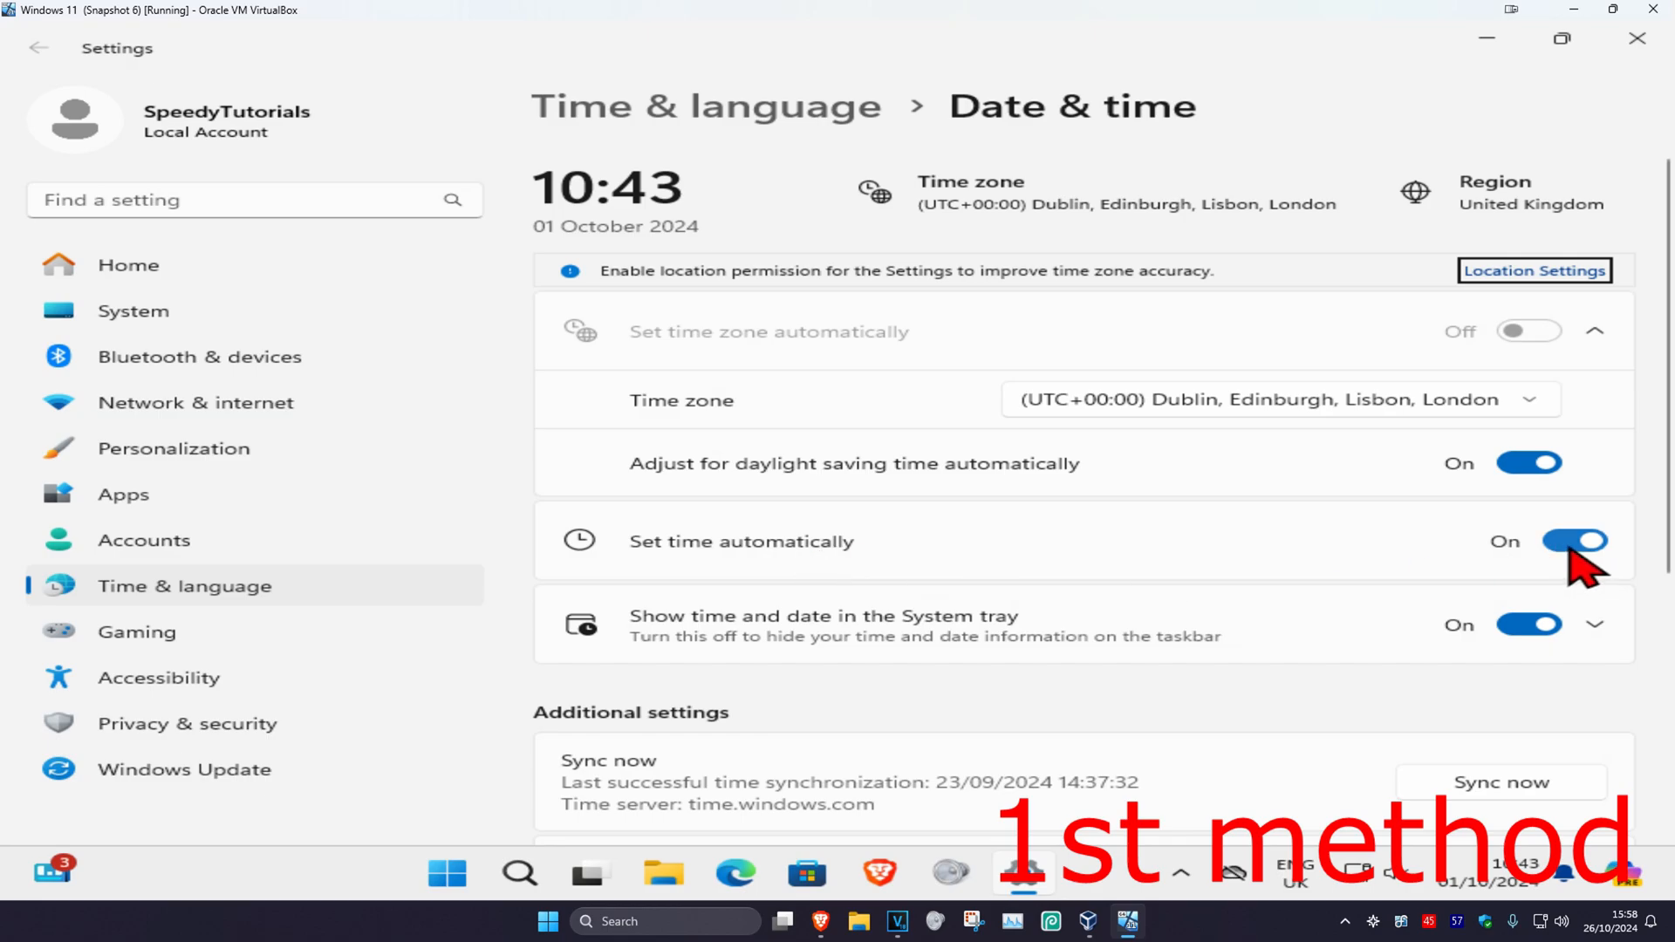
{"action": "scroll", "scroll_direction": "down", "scroll_amount": 3}
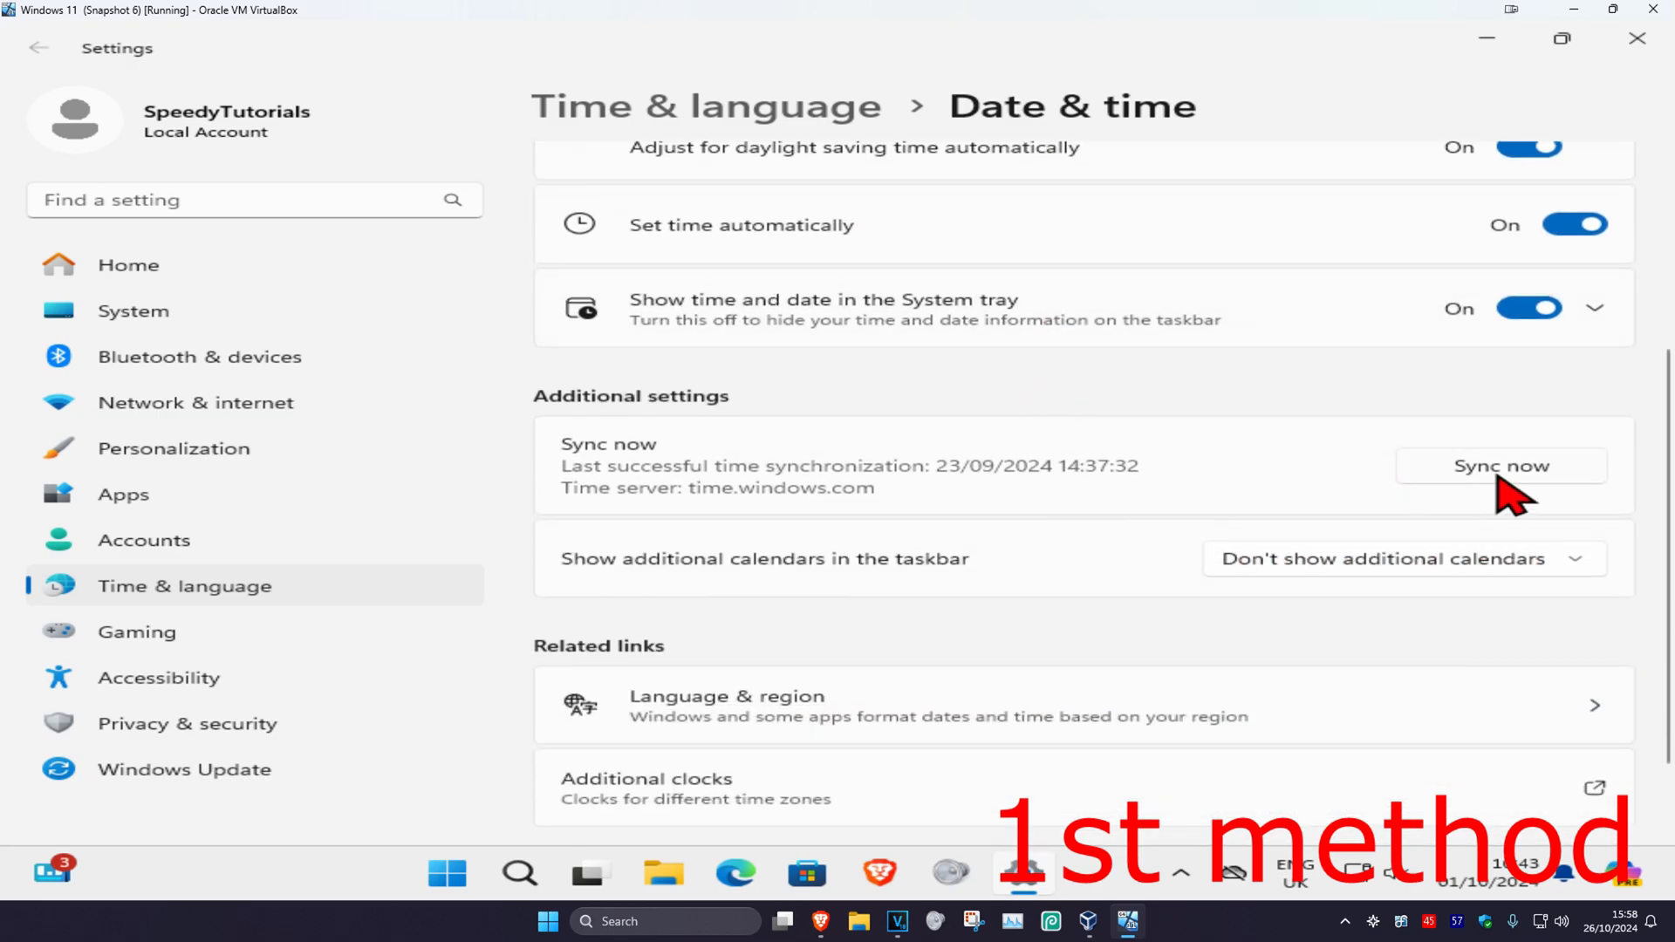
{"action": "left_click", "coordinate": [1501, 466]}
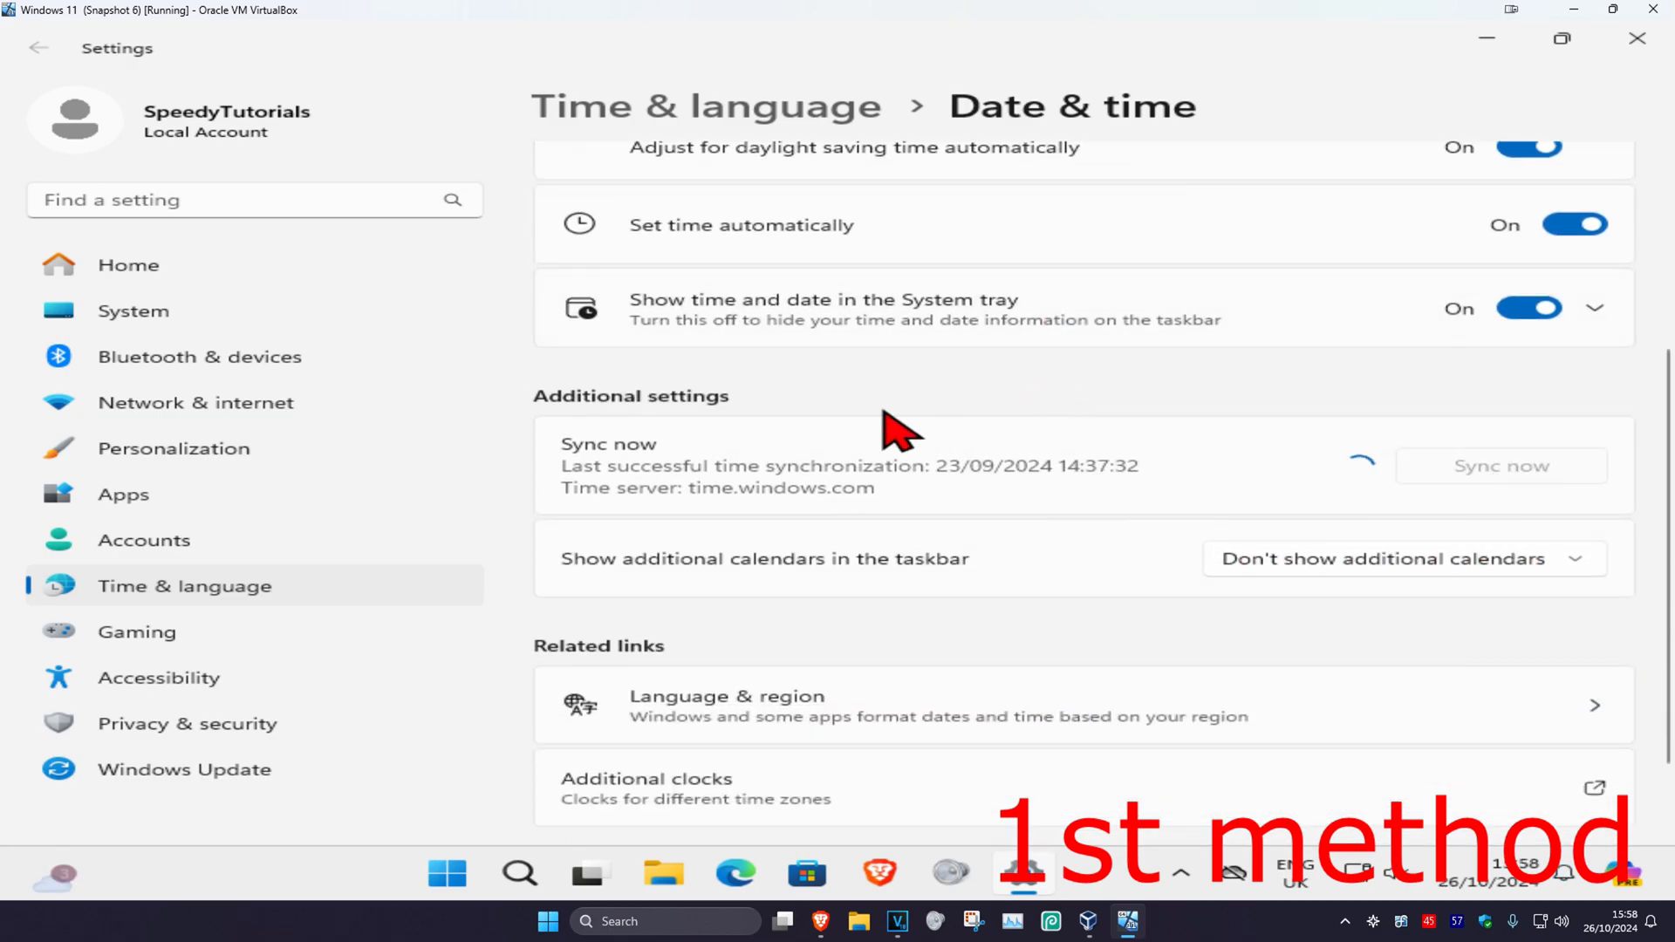
{"action": "left_click", "coordinate": [1501, 464]}
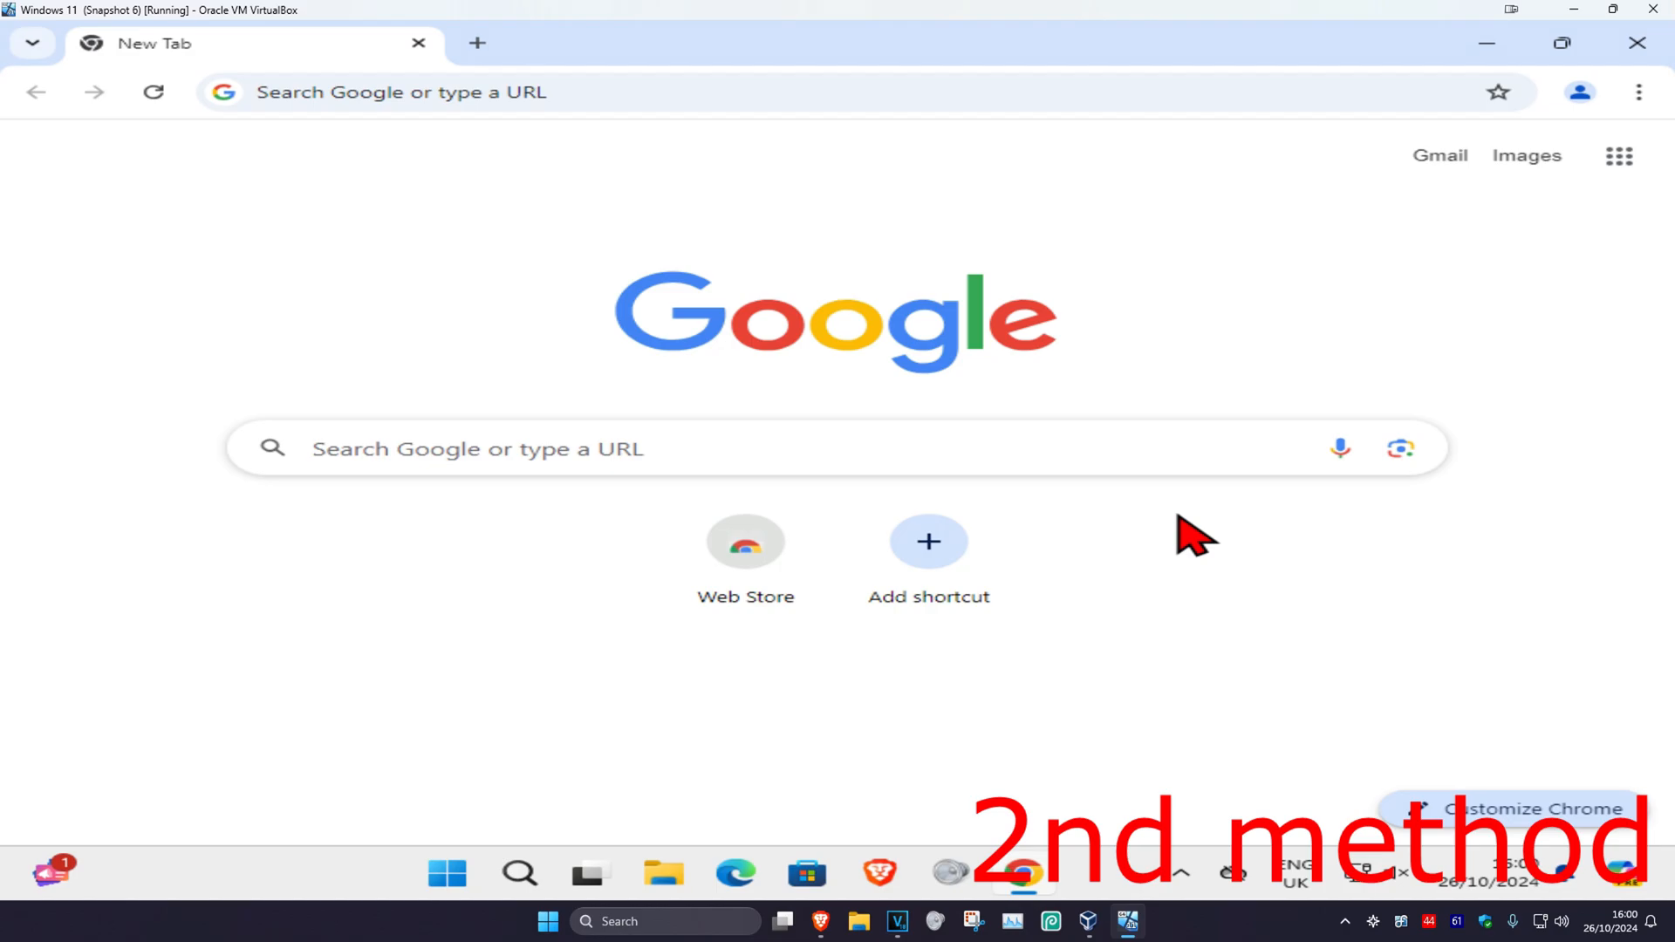
- Switch off the Google Docs Offline extension on Chrome's Manage Extensions page
{"action": "left_click", "coordinate": [1640, 93]}
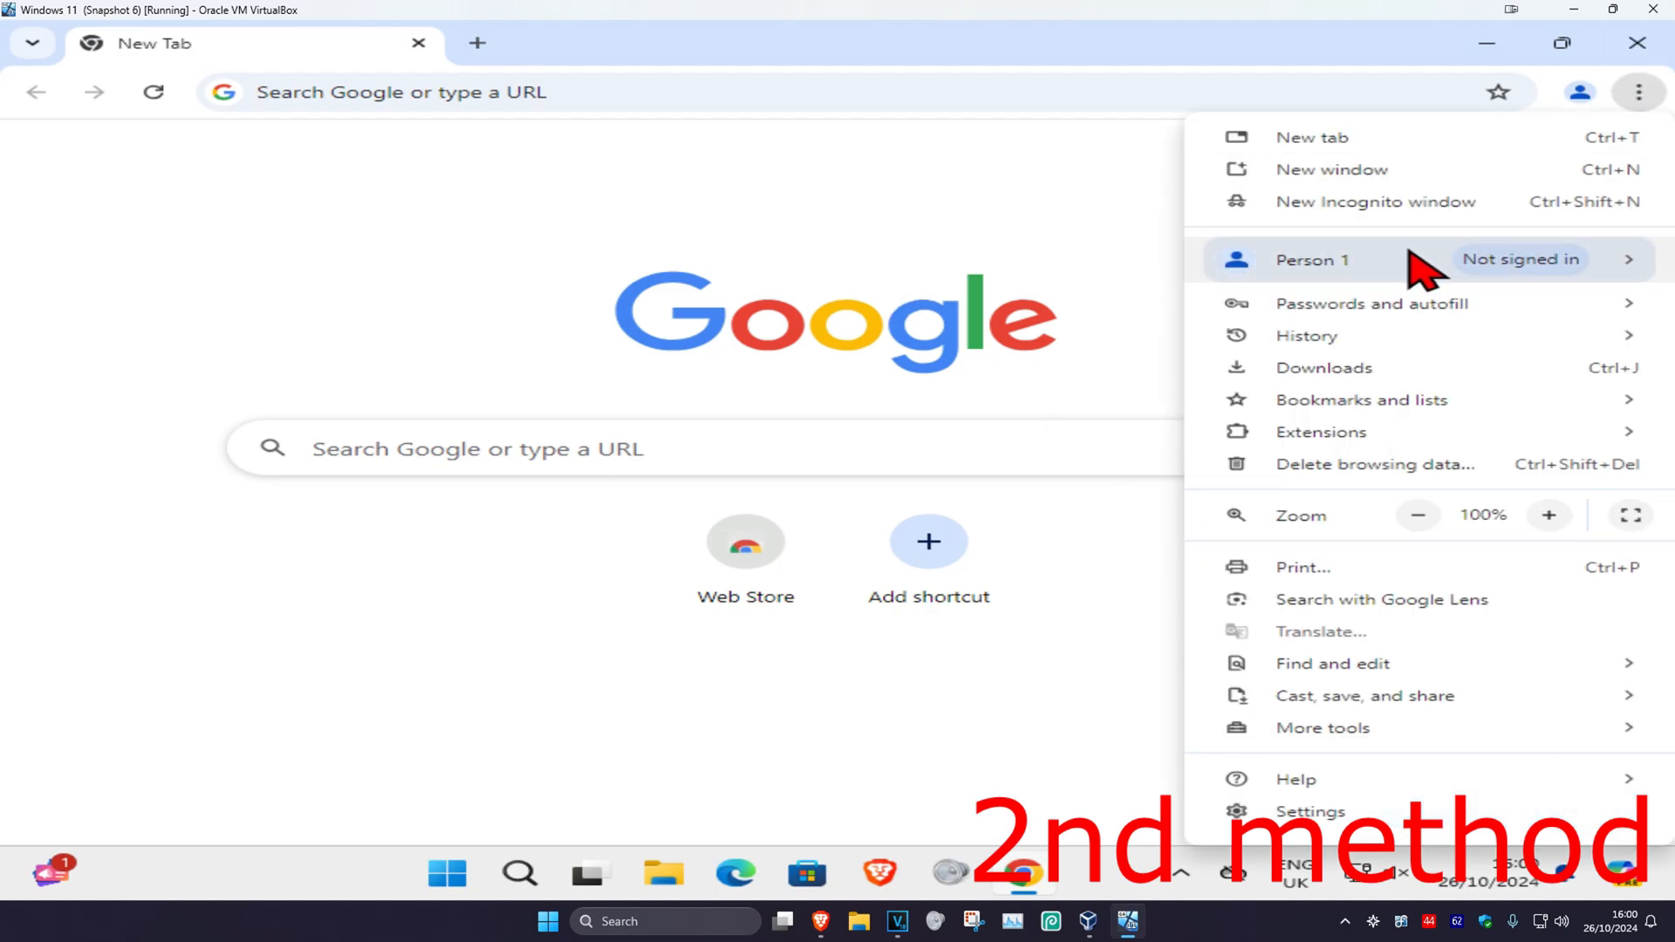
{"action": "left_click", "coordinate": [1321, 431]}
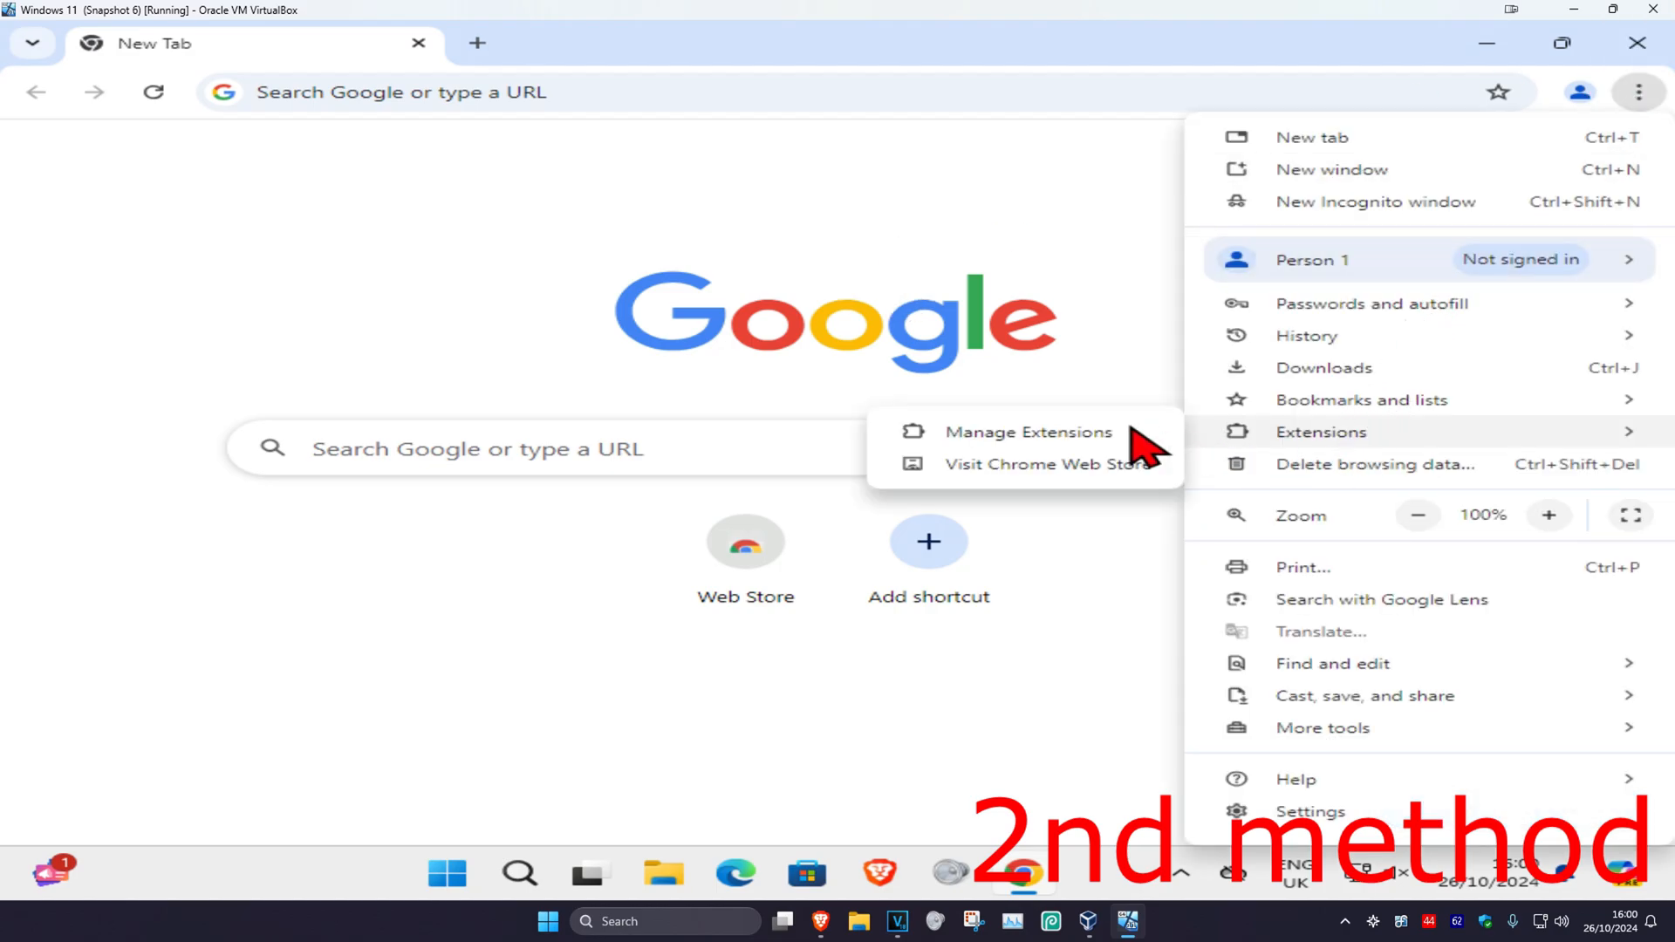
{"action": "left_click", "coordinate": [1028, 431]}
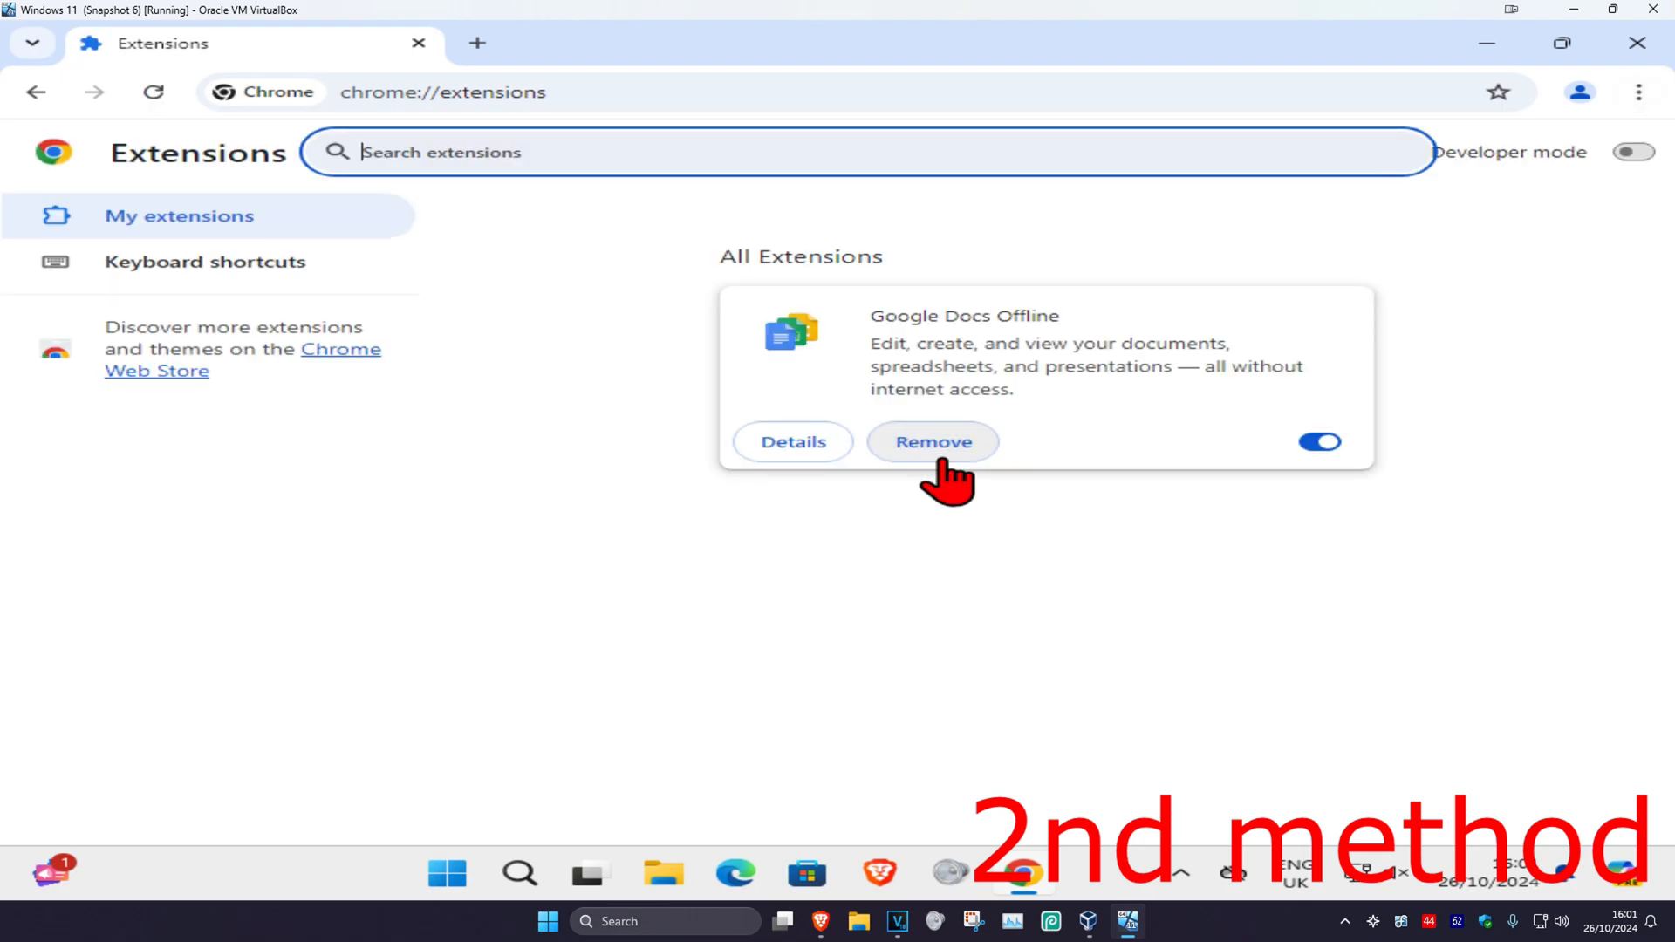
{"action": "left_click", "coordinate": [1319, 442]}
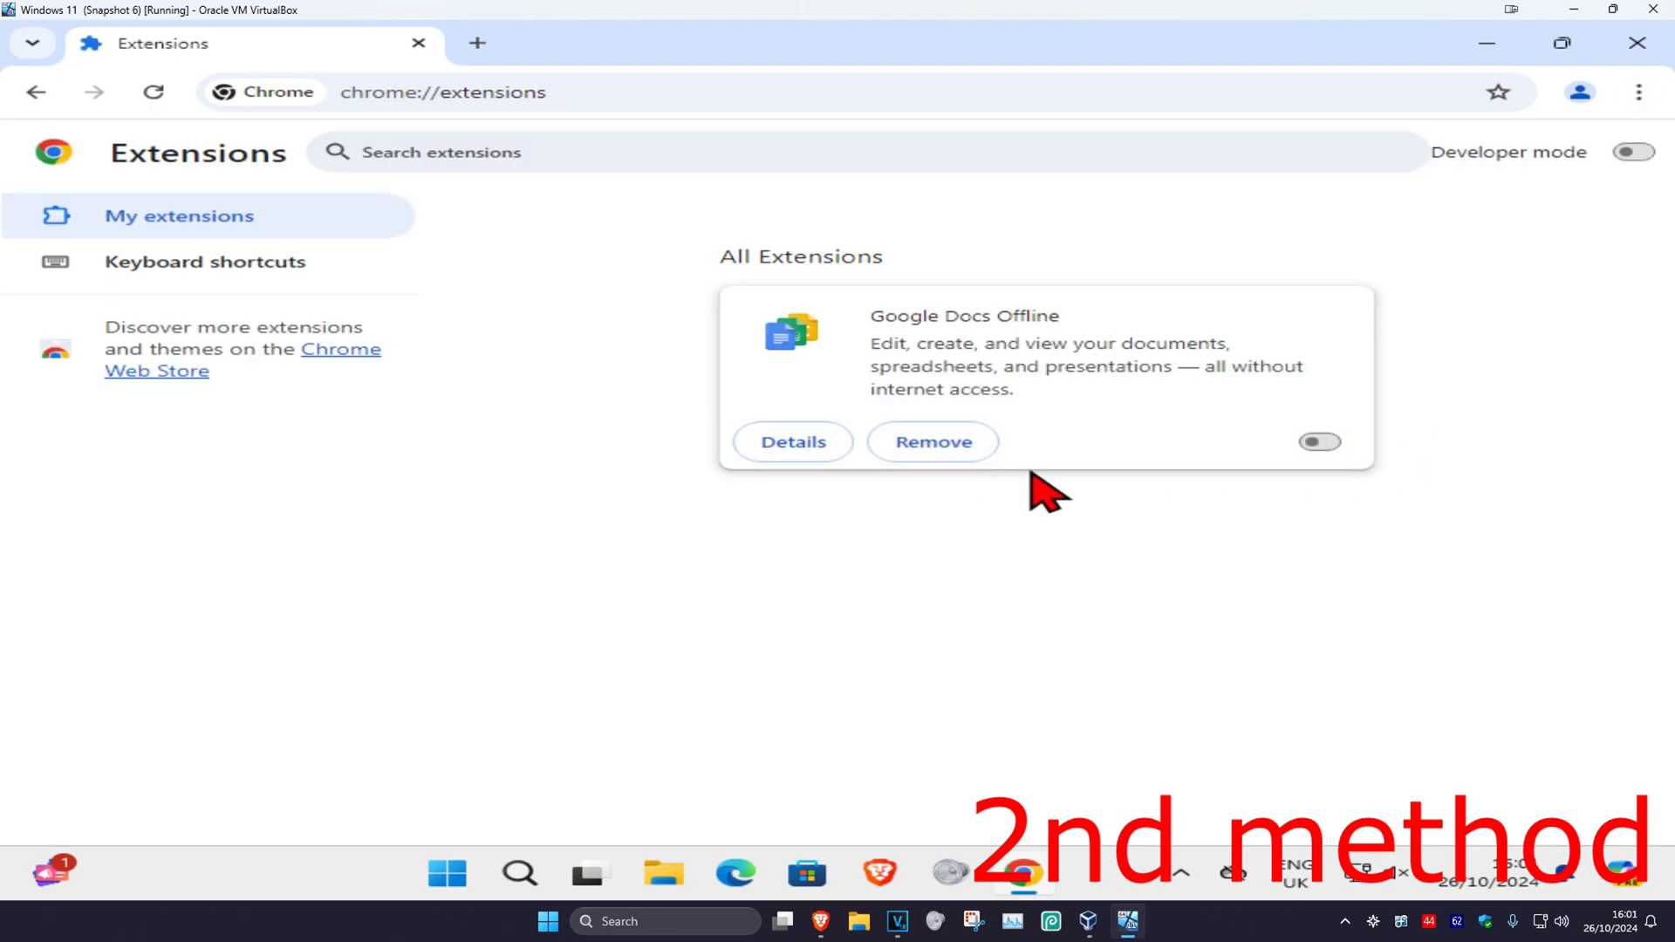
{"action": "mouse_move", "coordinate": [582, 511]}
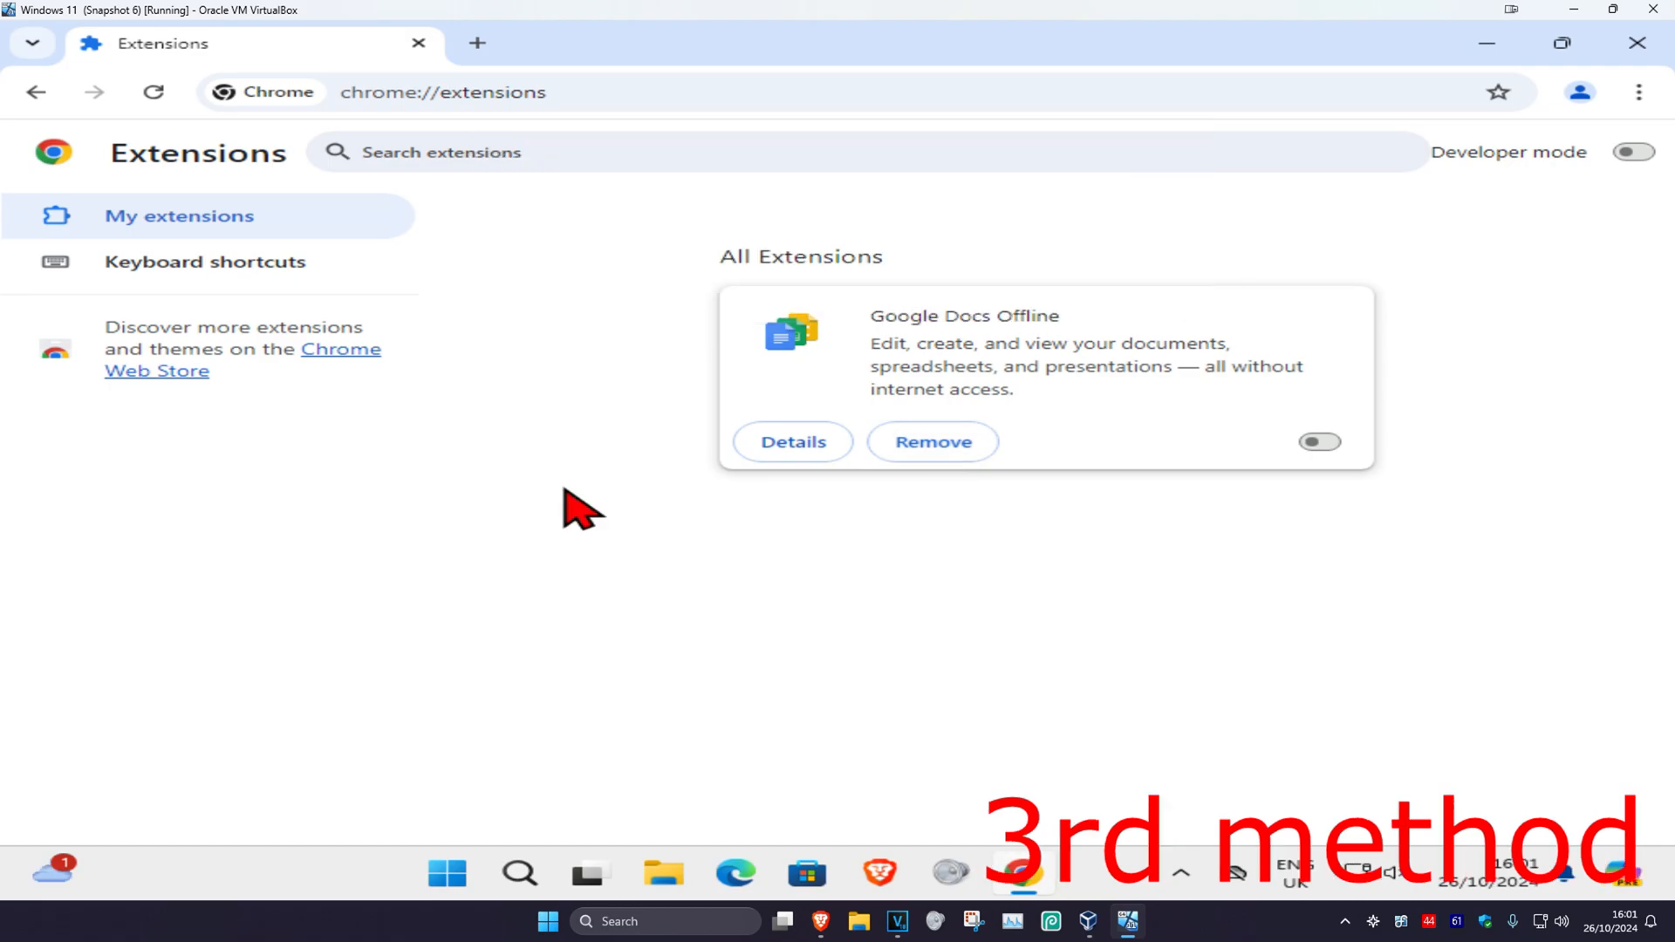
{"action": "mouse_move", "coordinate": [1164, 282]}
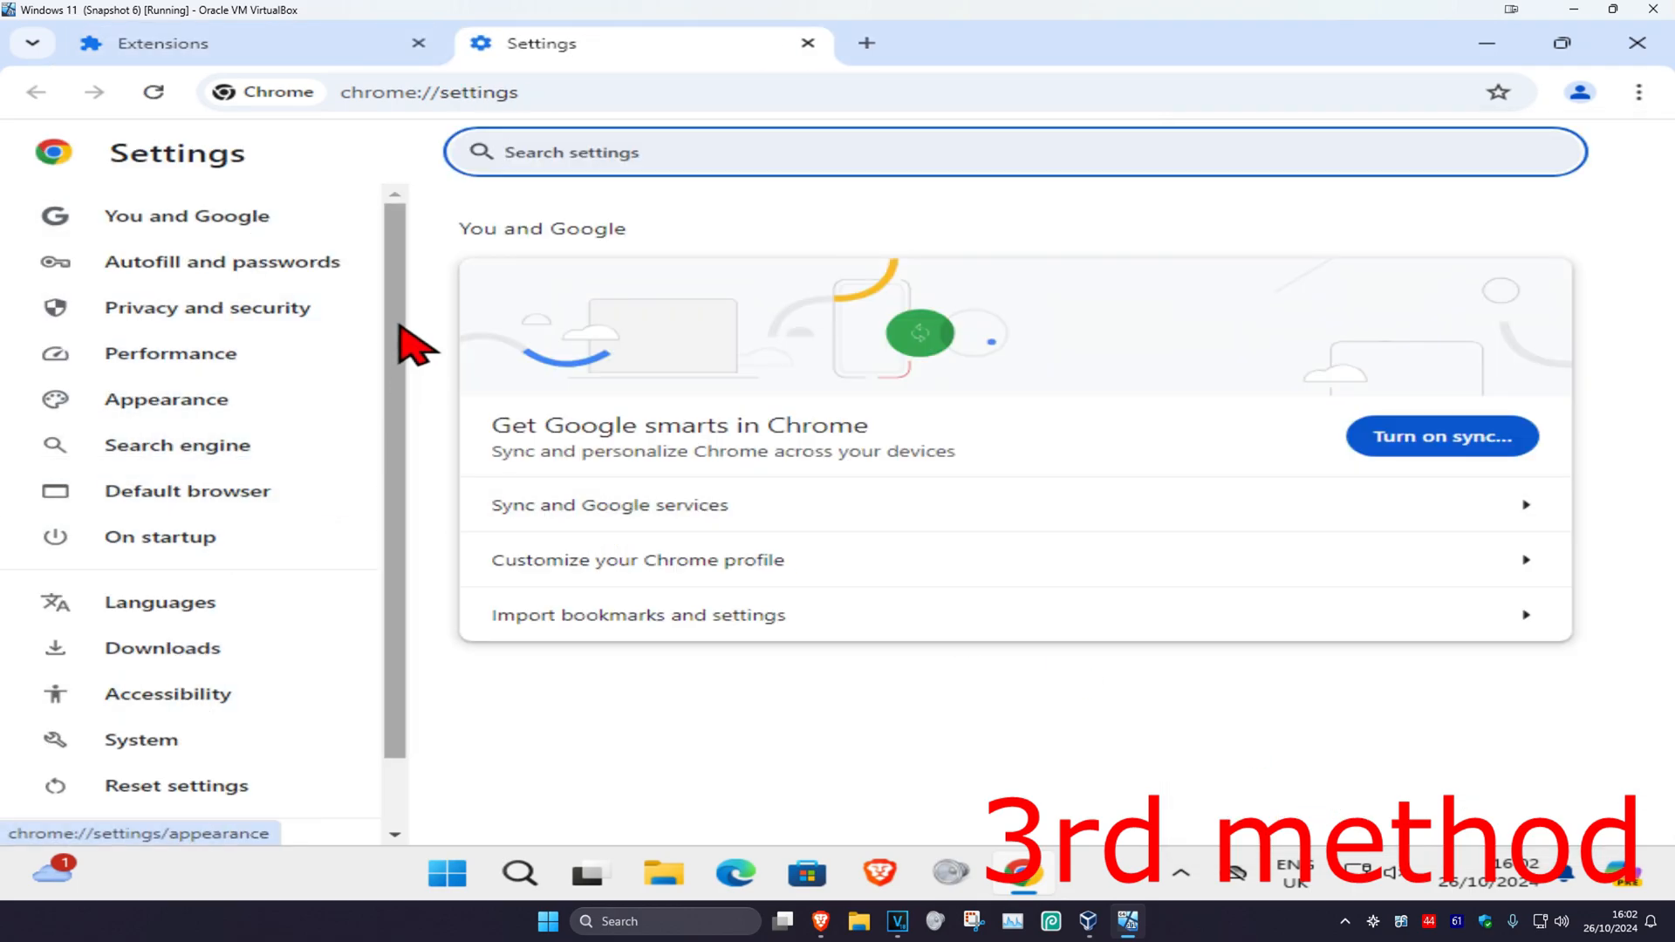
- Restore Chrome's settings to their original defaults via the Reset settings confirmation
{"action": "scroll", "scroll_direction": "down", "scroll_amount": 3}
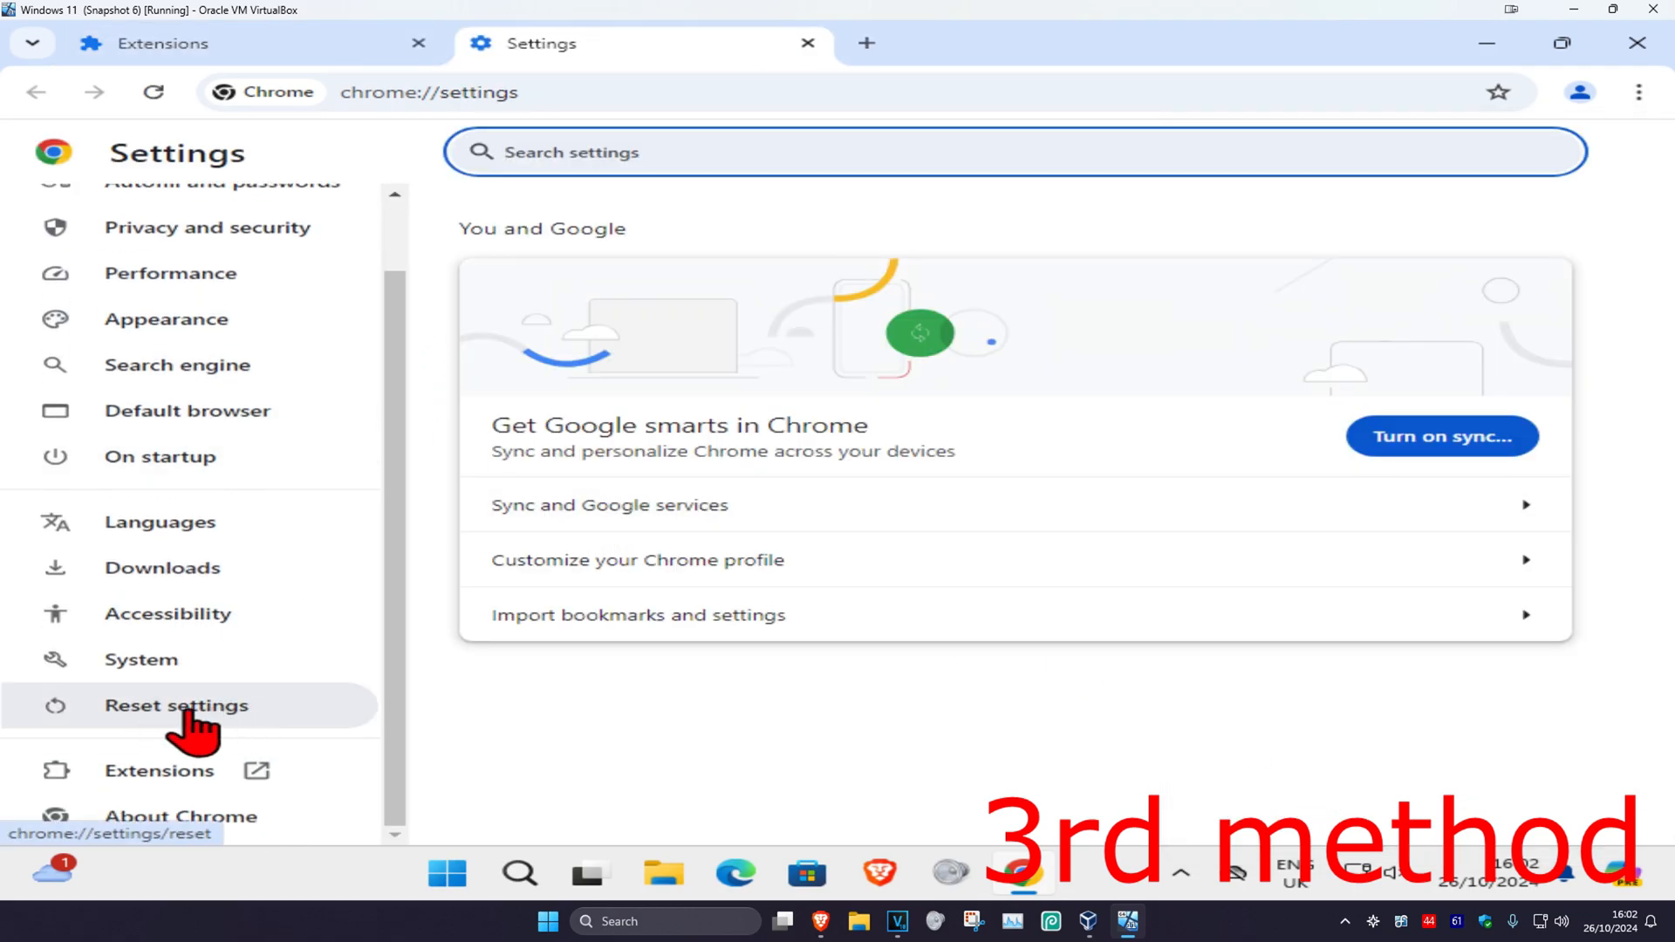
{"action": "left_click", "coordinate": [175, 705]}
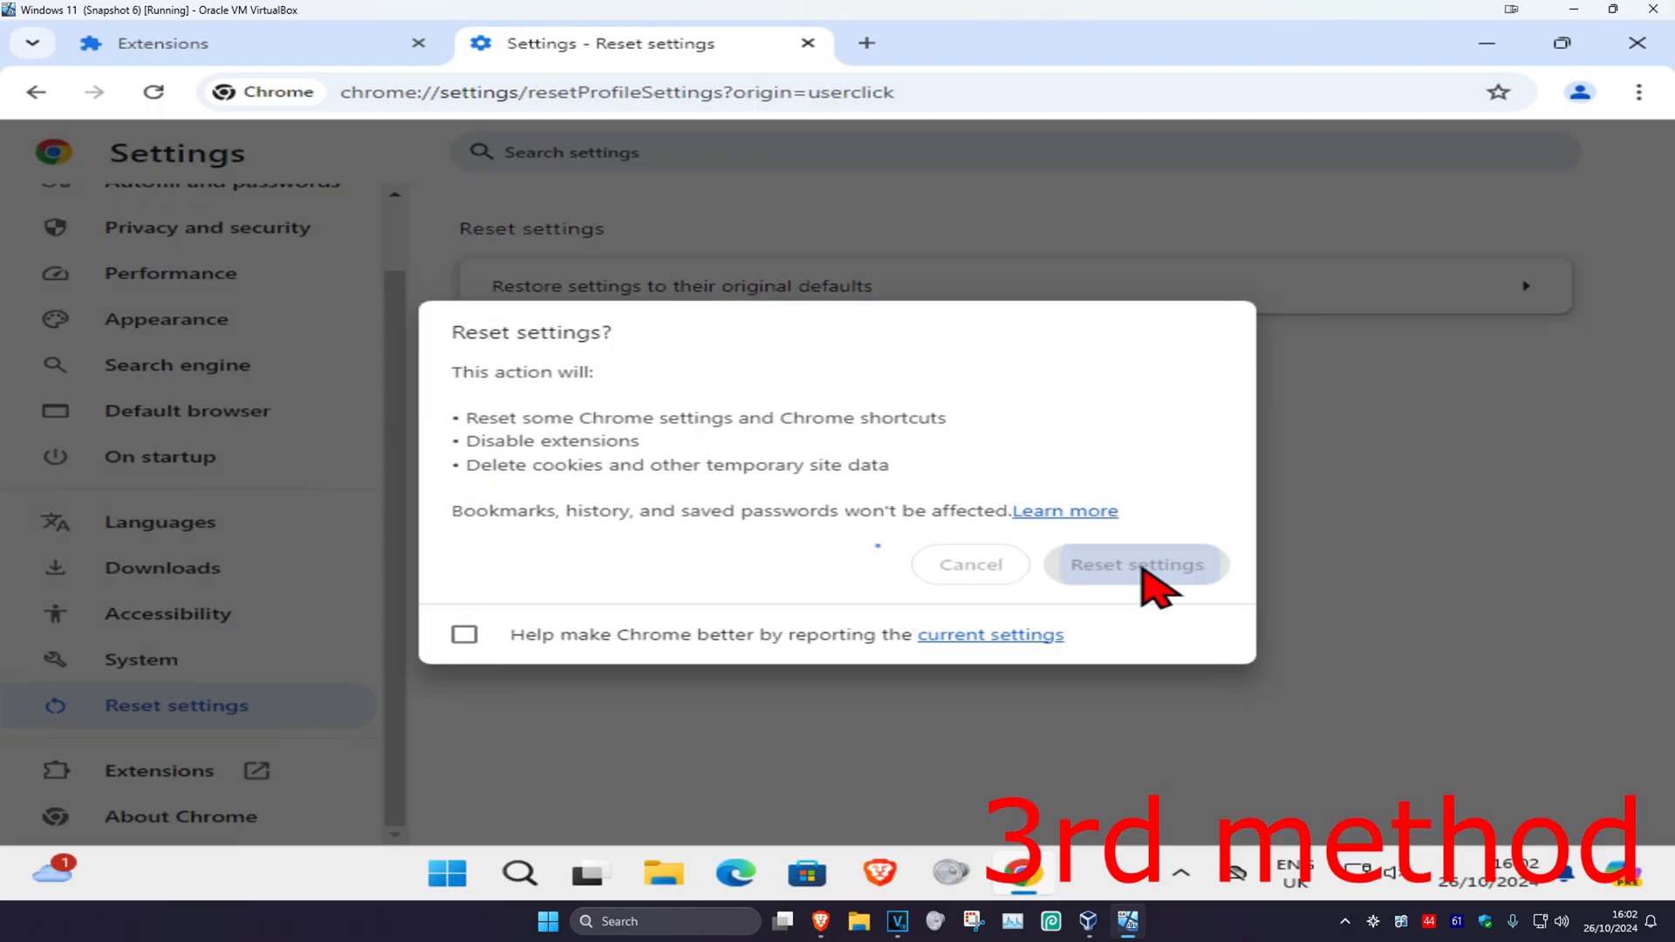
{"action": "left_click", "coordinate": [1135, 564]}
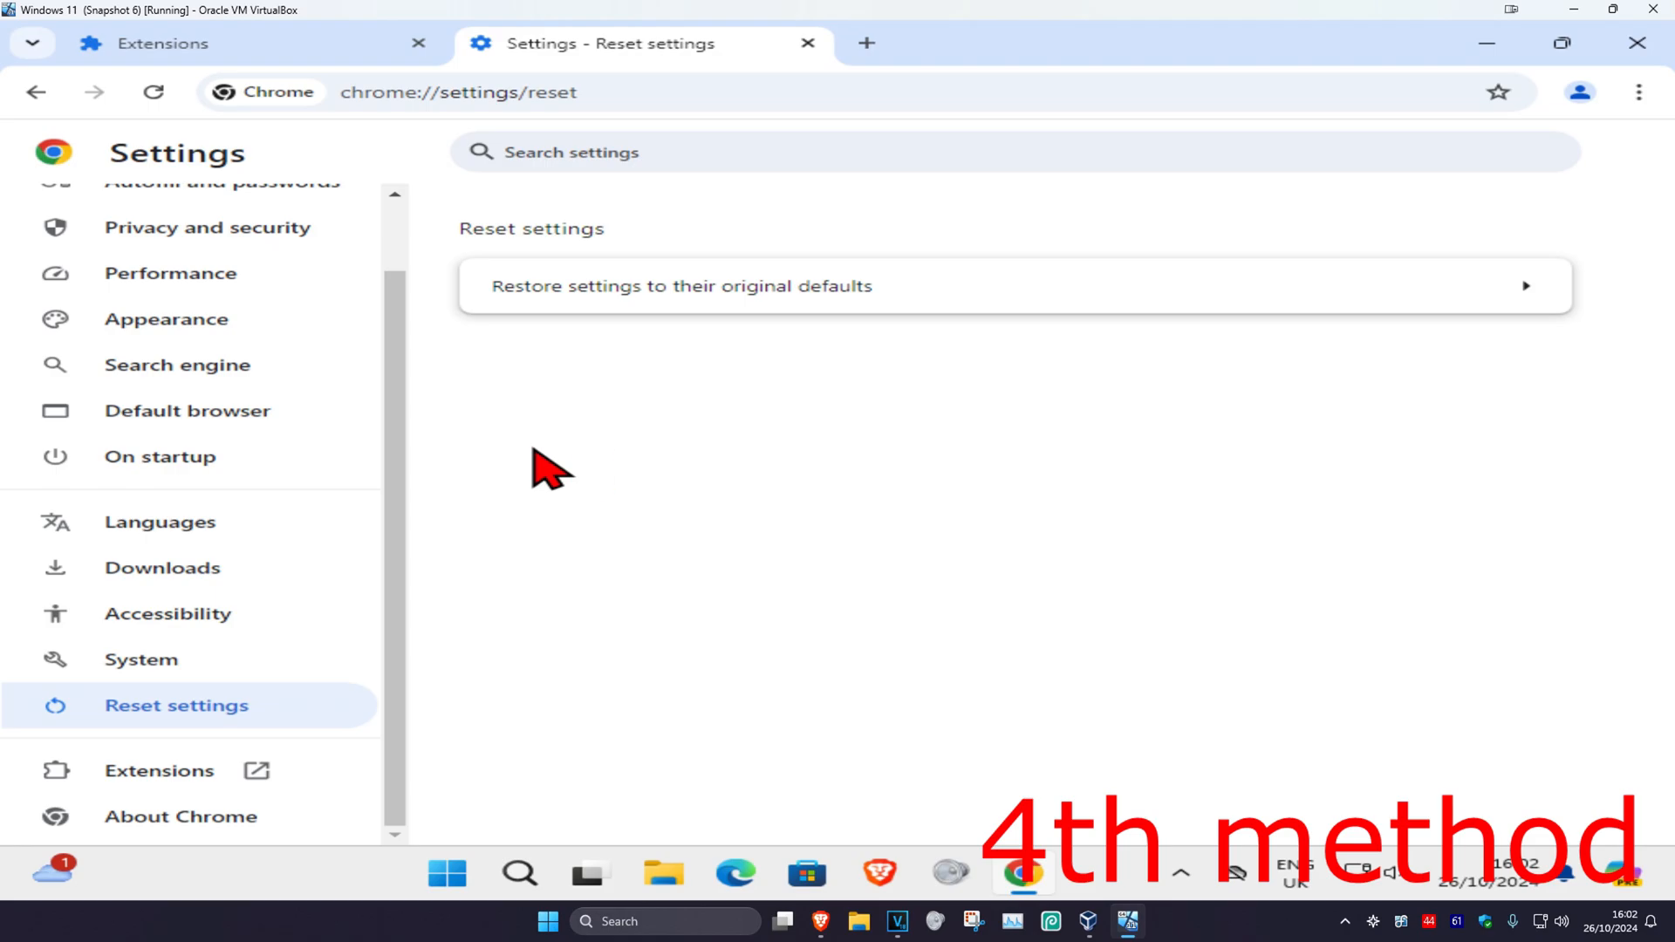
- Relaunch Chrome from the About page to finish updating to version 129.0.6668.70
{"action": "left_click", "coordinate": [180, 817]}
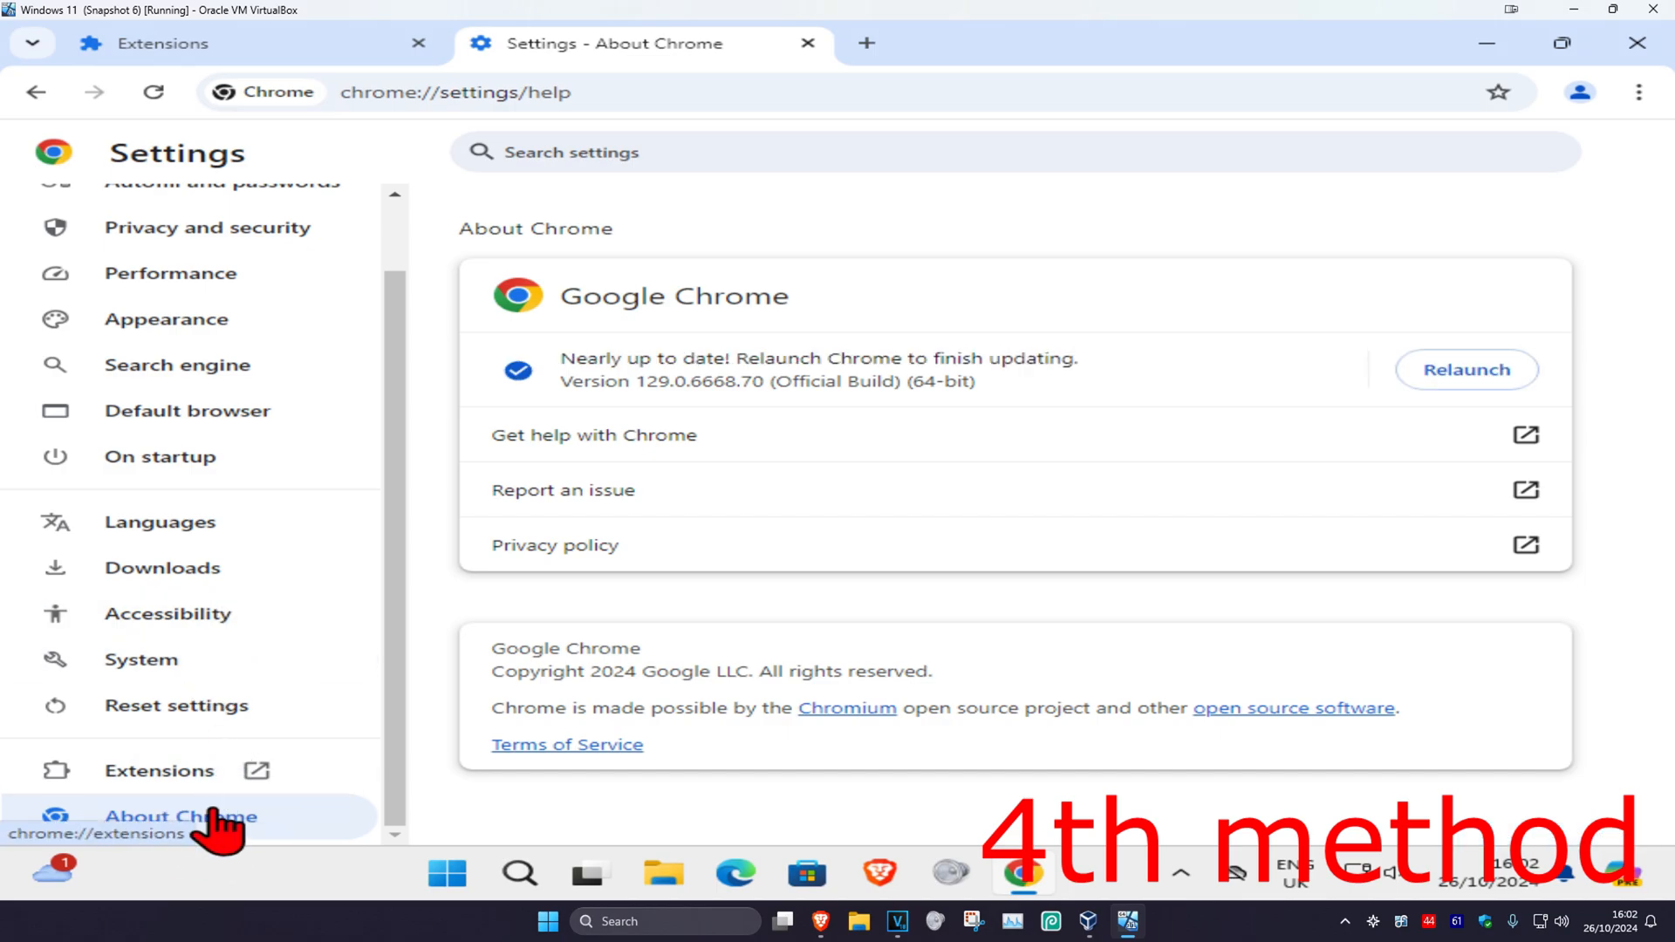
{"action": "mouse_move", "coordinate": [653, 379]}
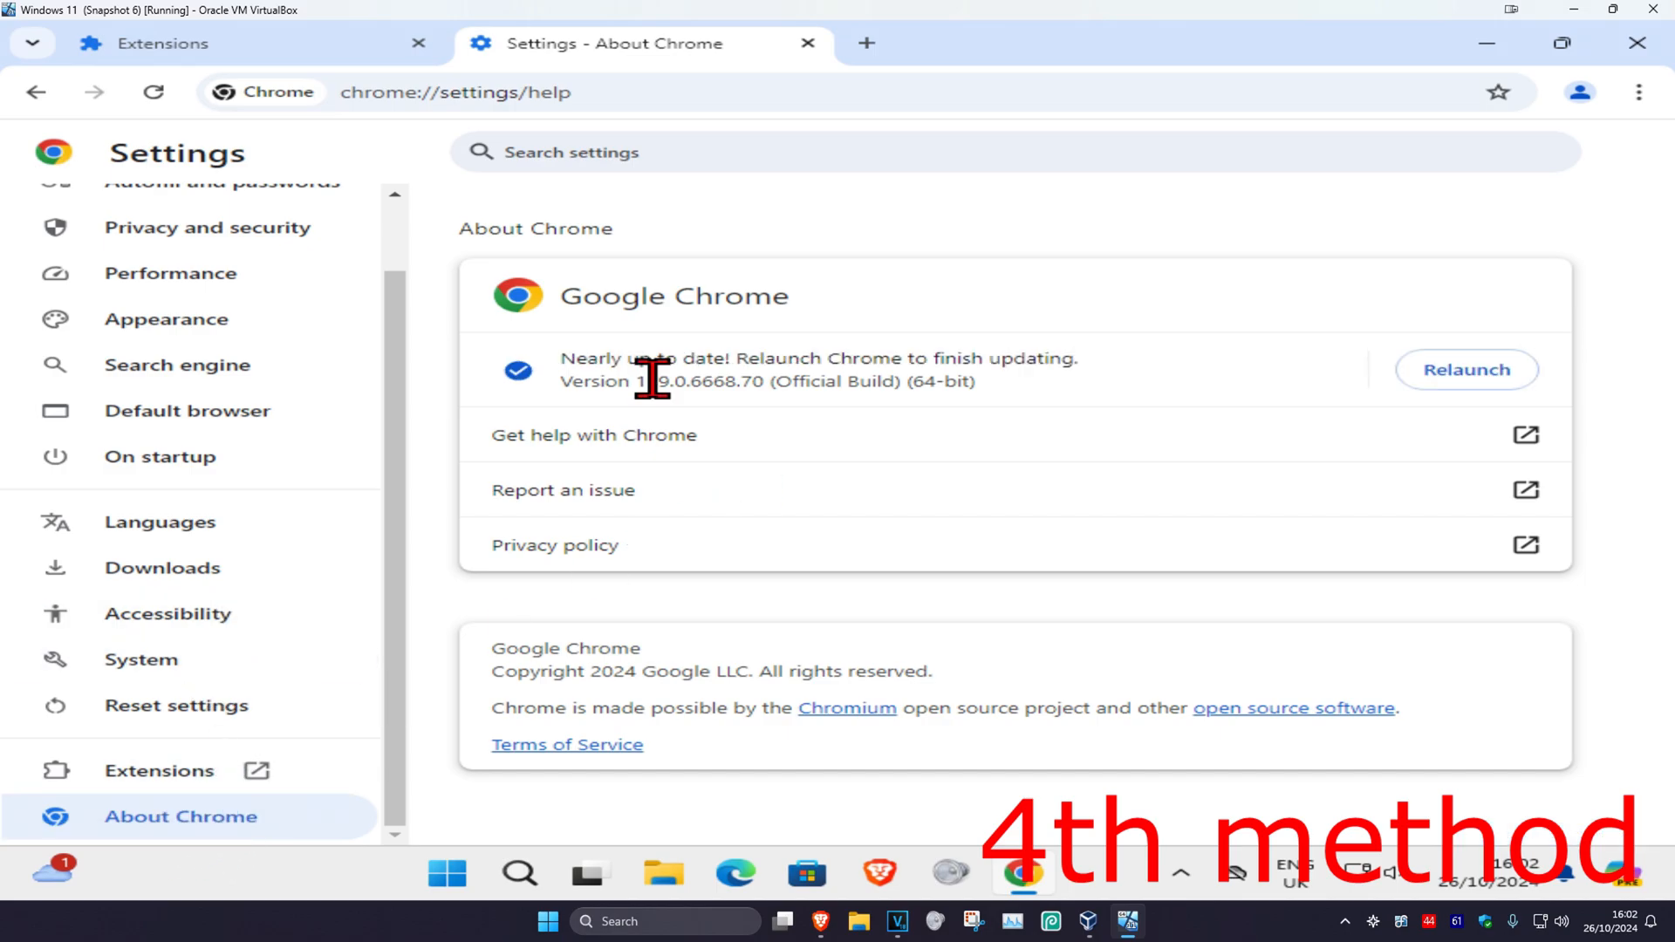
{"action": "mouse_move", "coordinate": [705, 377]}
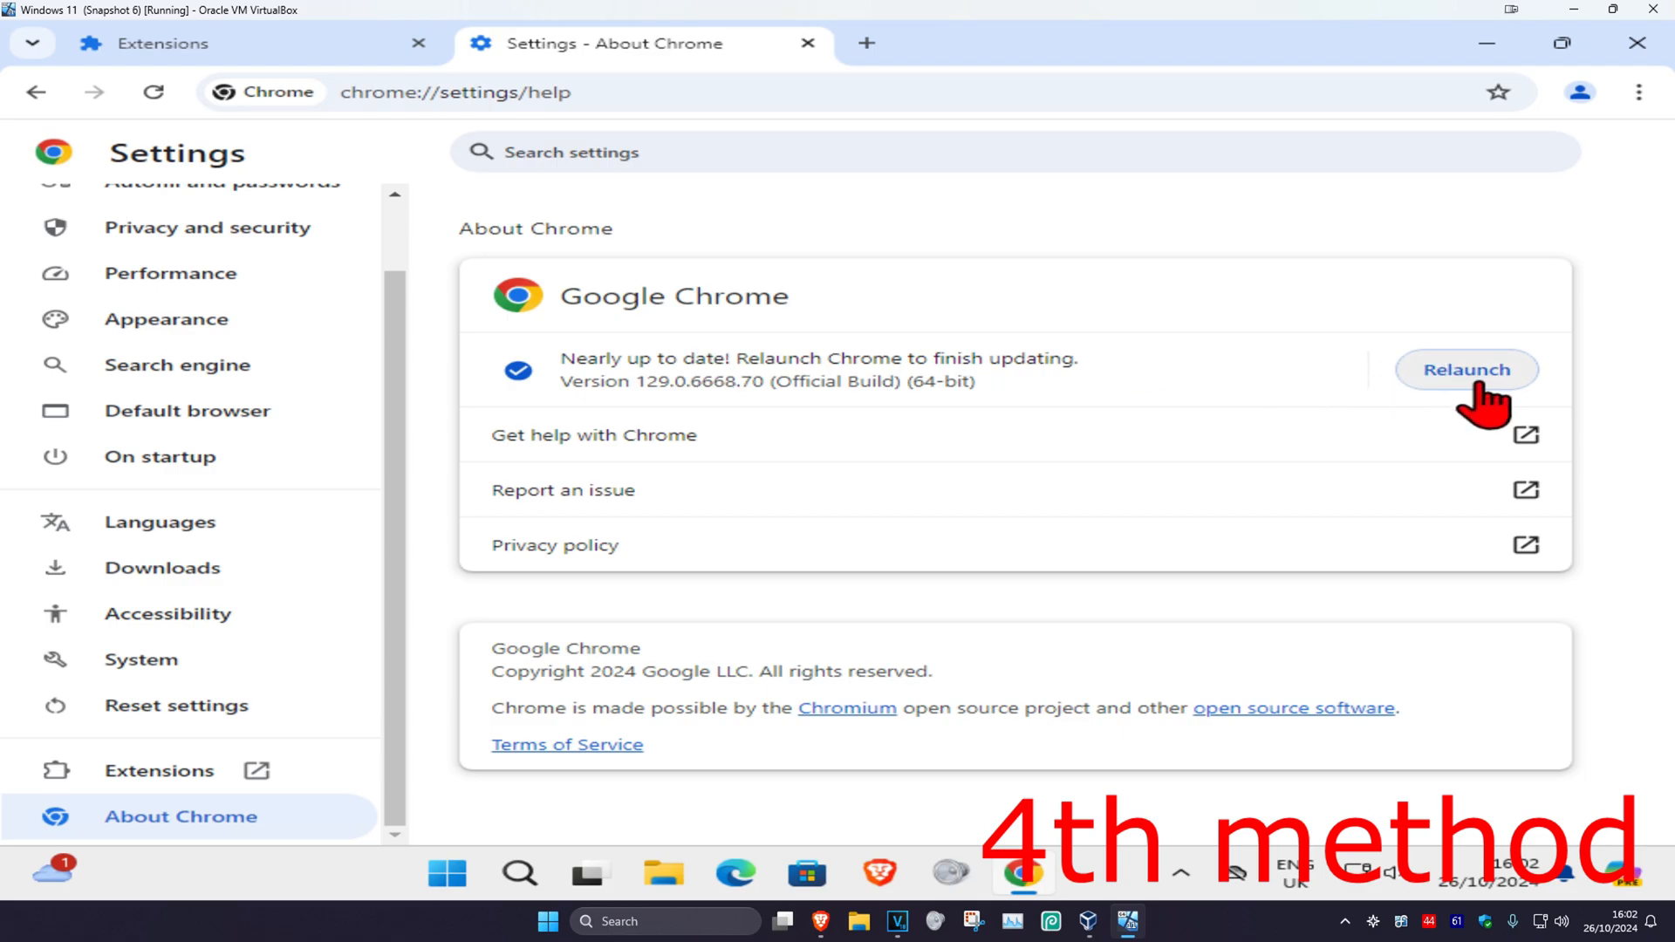
{"action": "left_click", "coordinate": [1464, 370]}
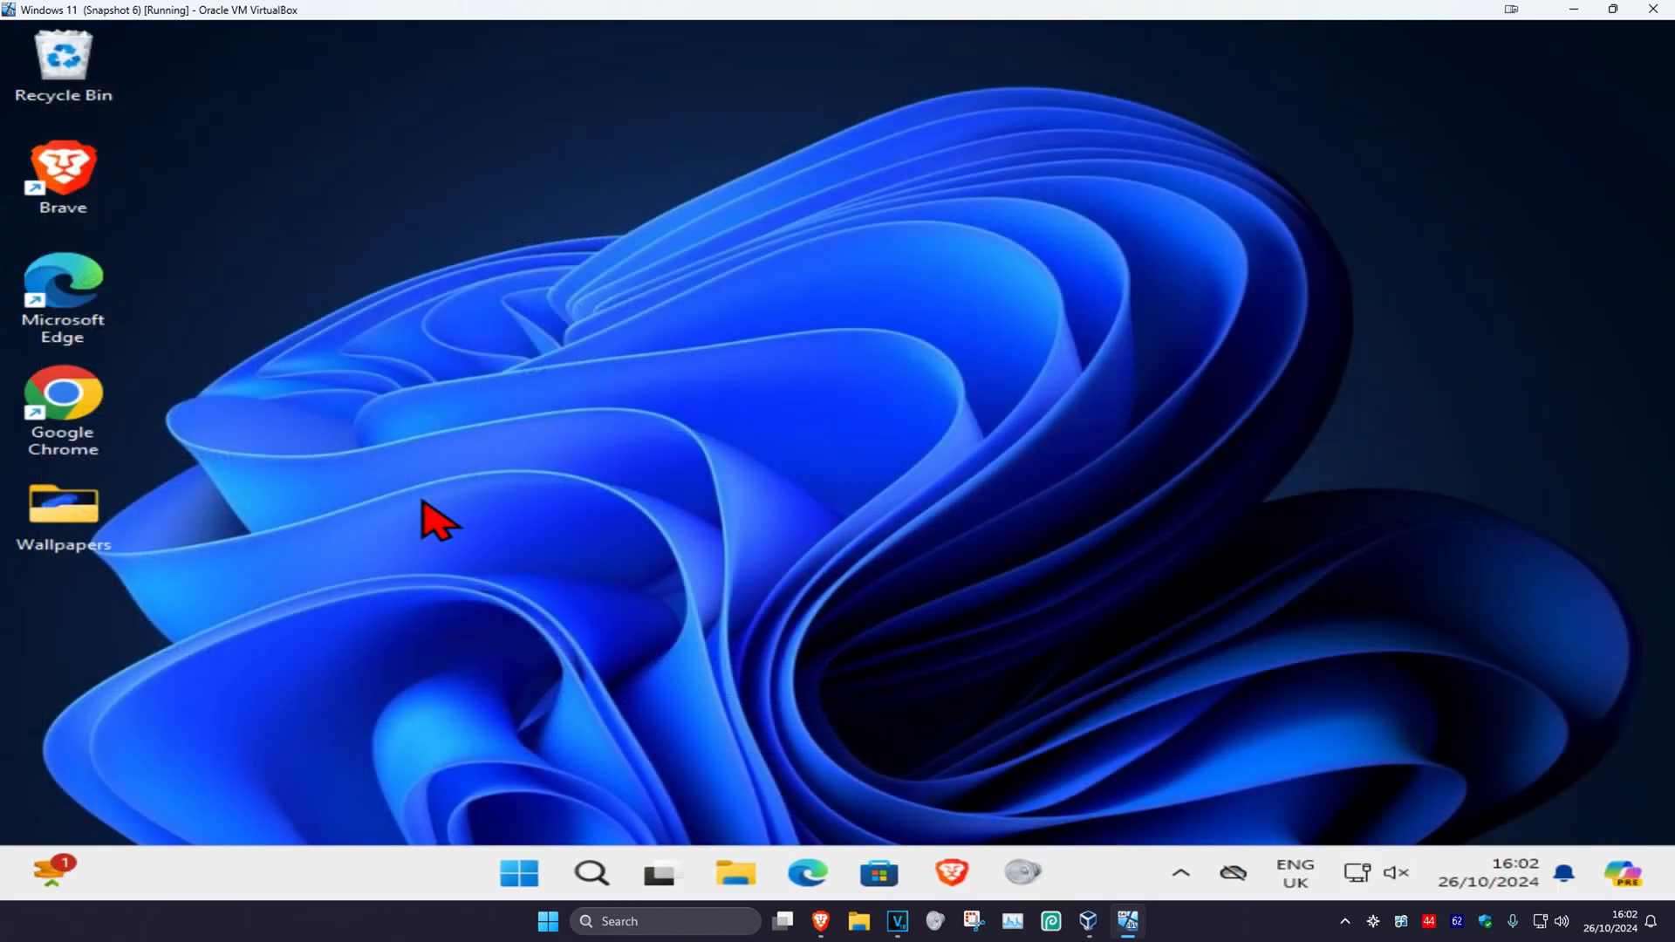
{"action": "mouse_move", "coordinate": [582, 827]}
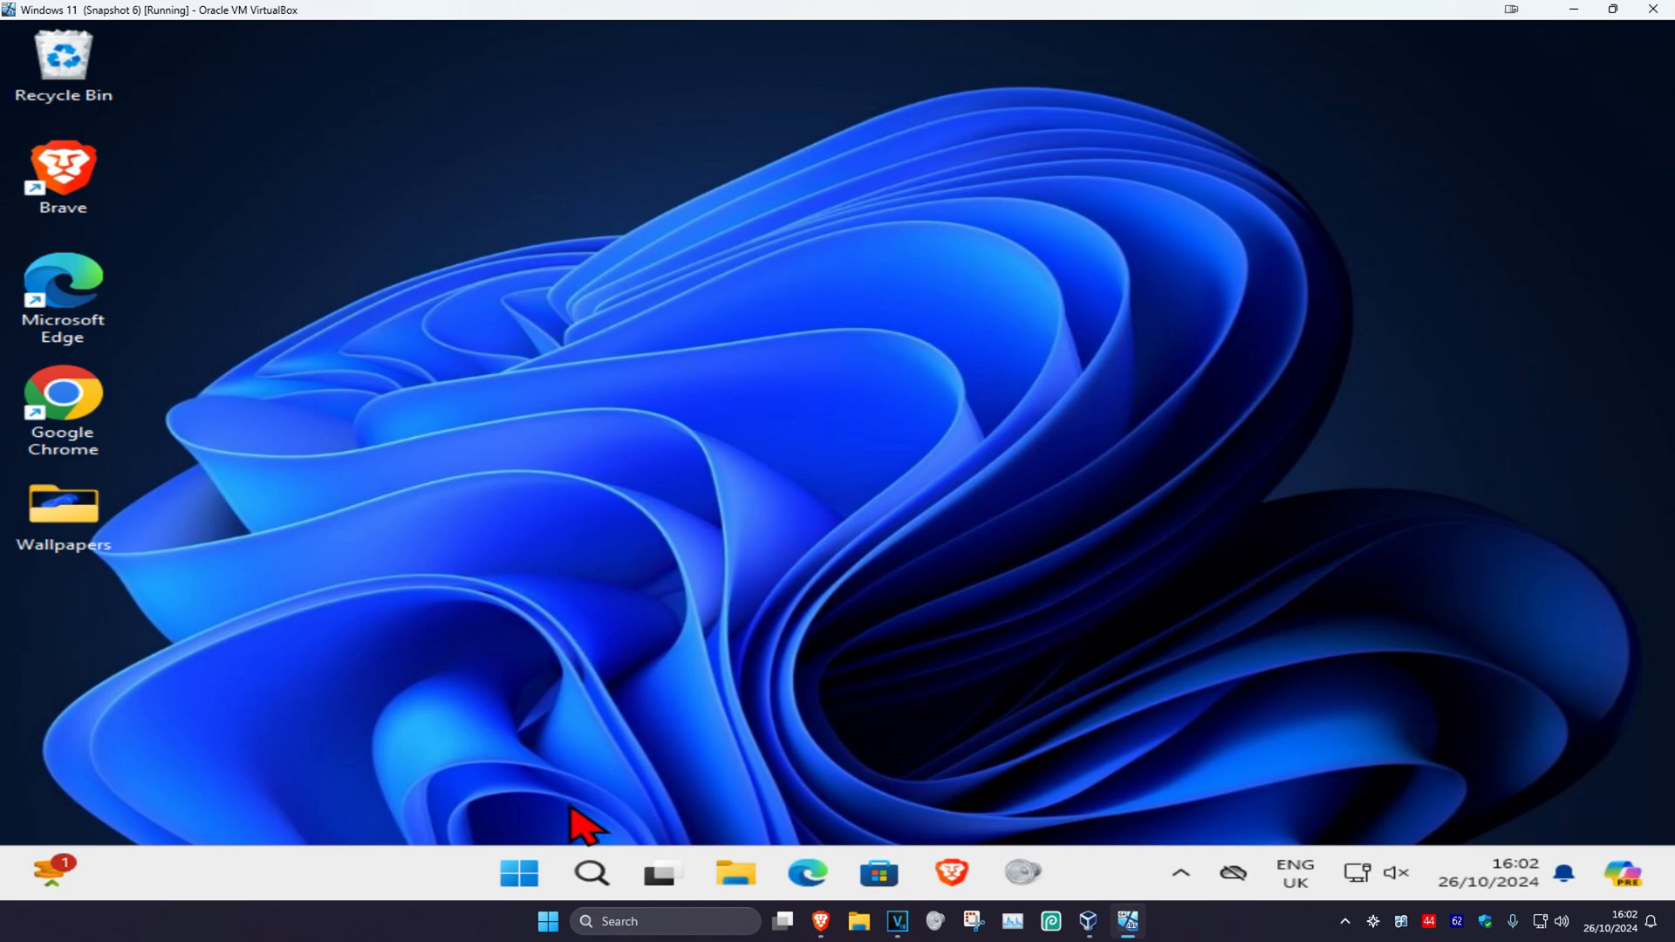